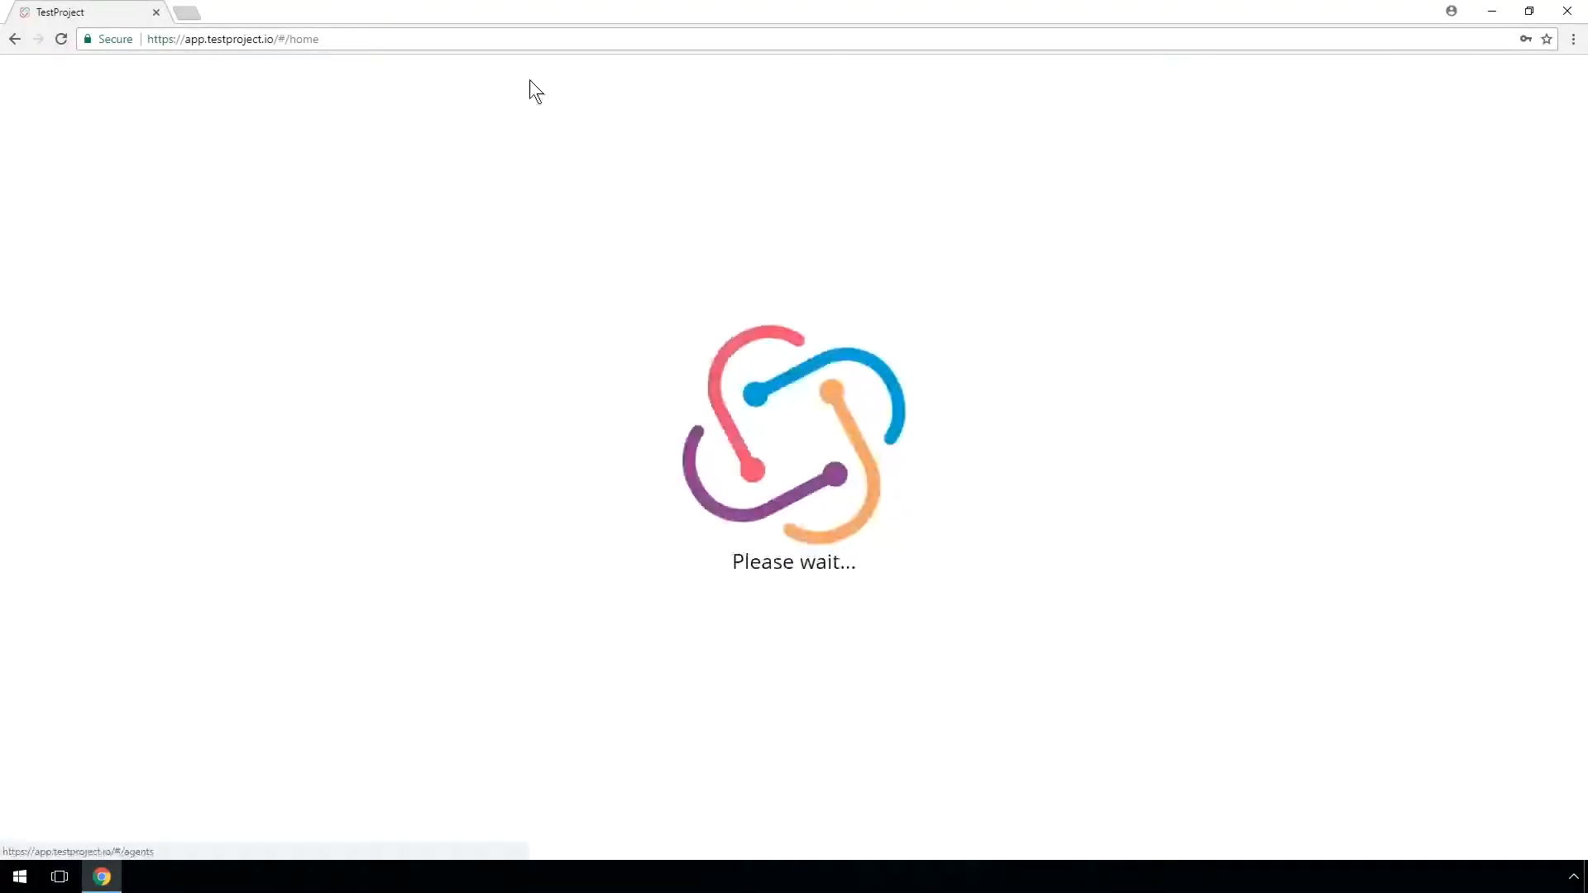
From the Agents download page, download the 64-bit Windows agent installer, checking other platforms and returning to Windows
click(544, 81)
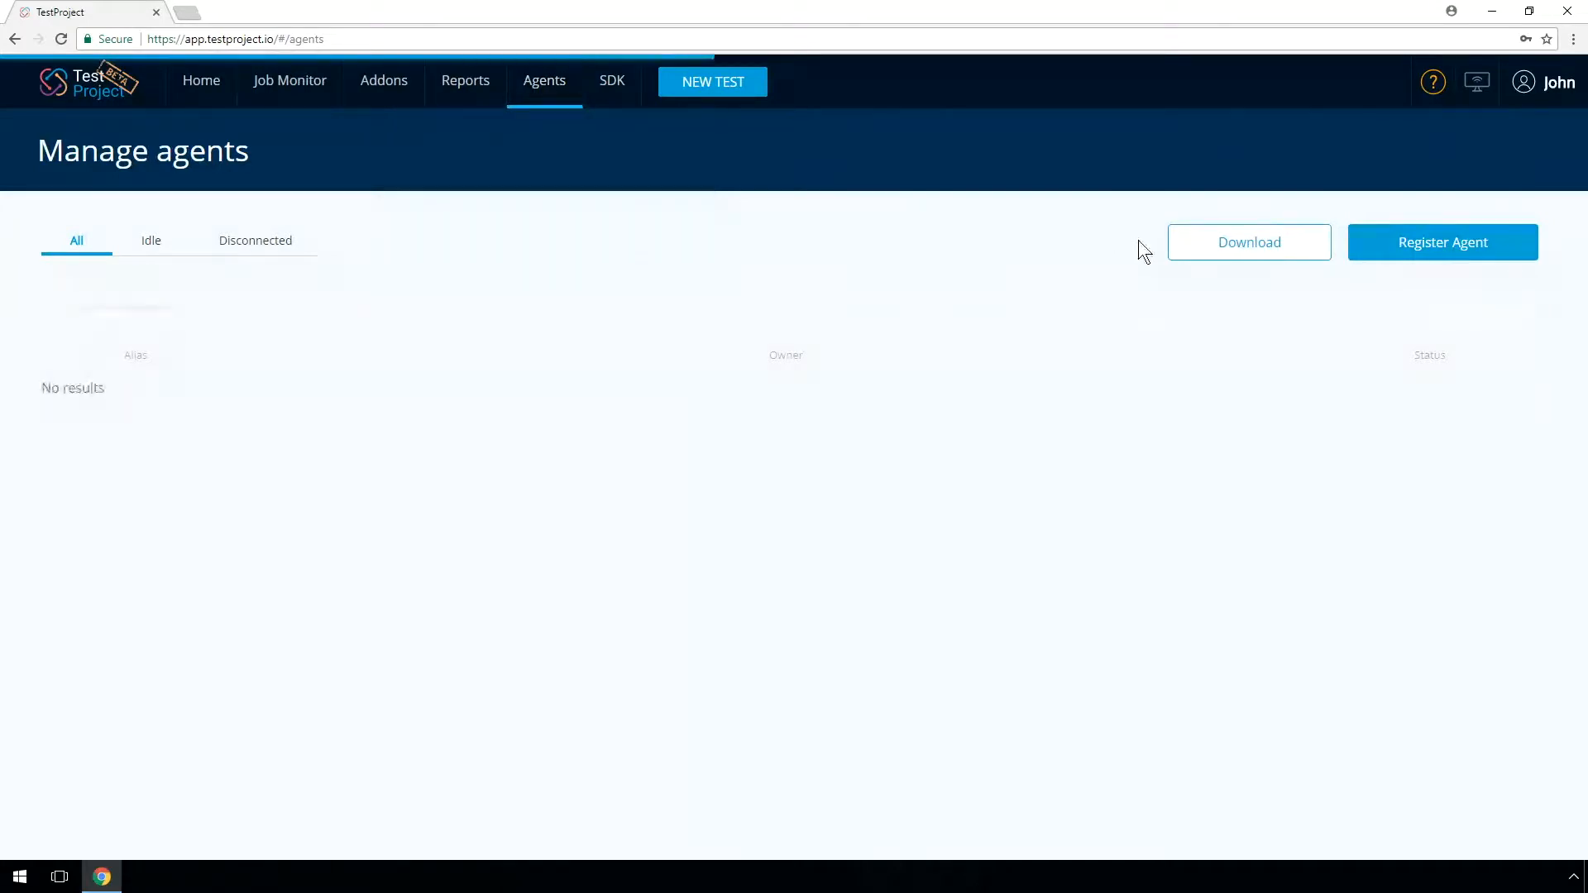
click(1248, 241)
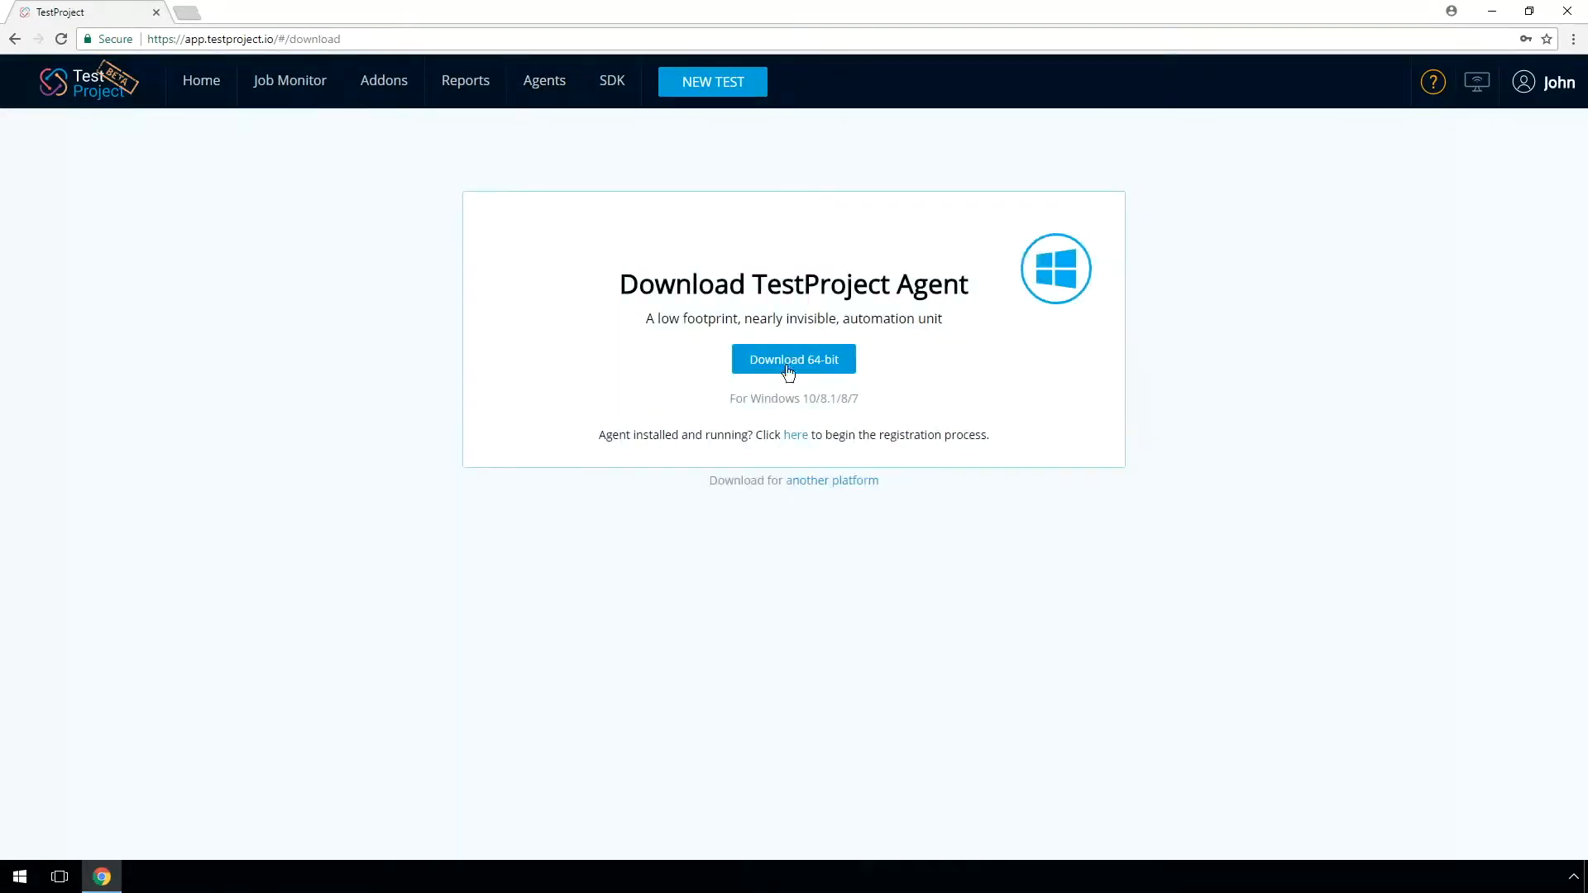
click(792, 359)
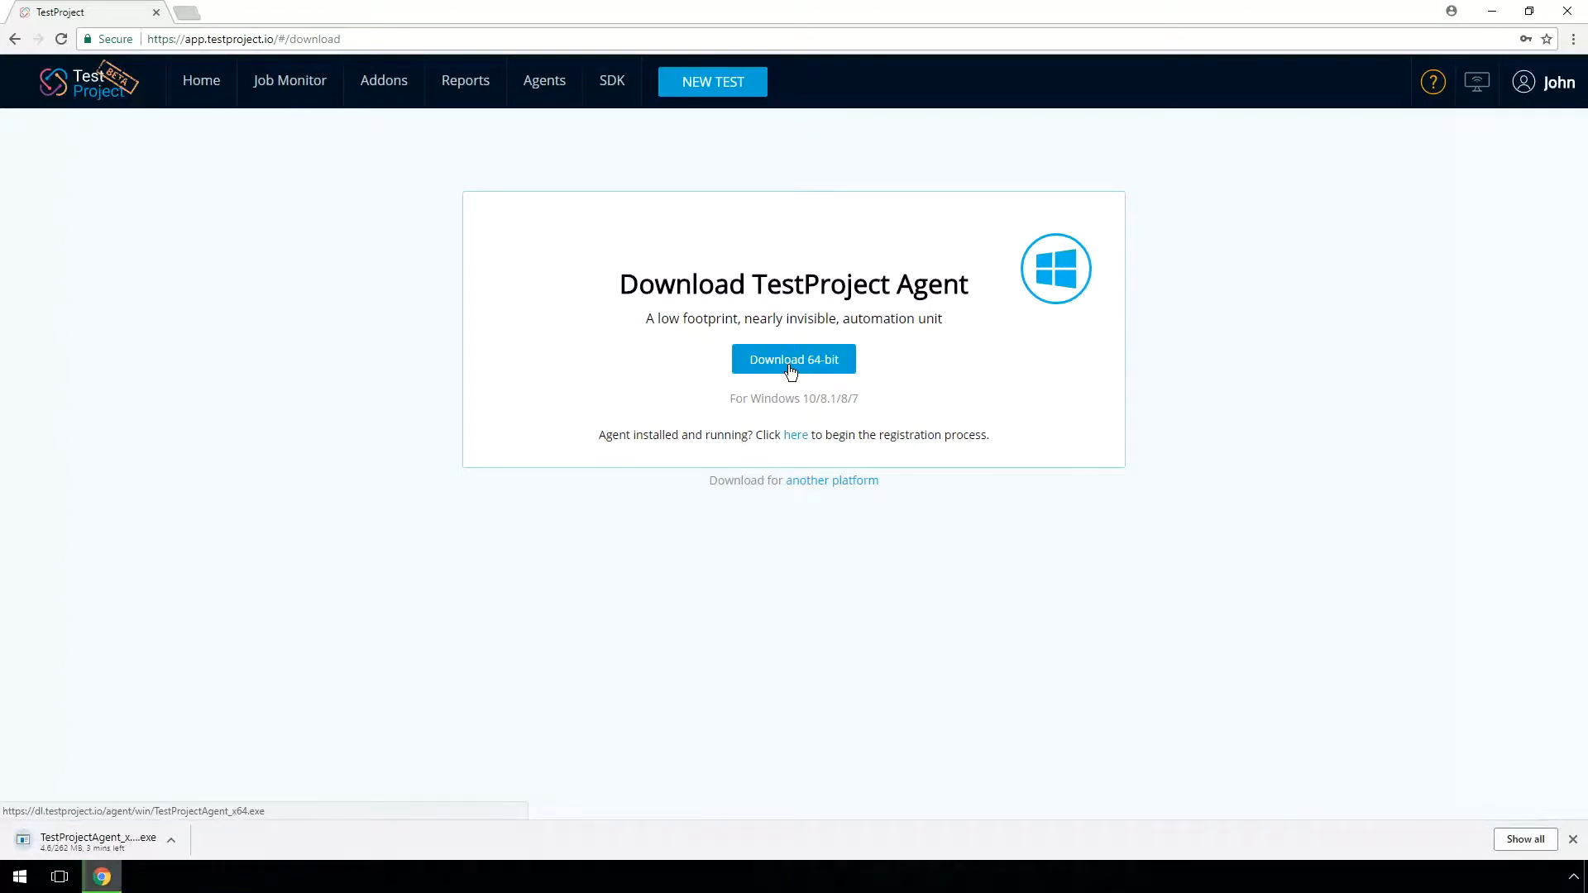
click(831, 479)
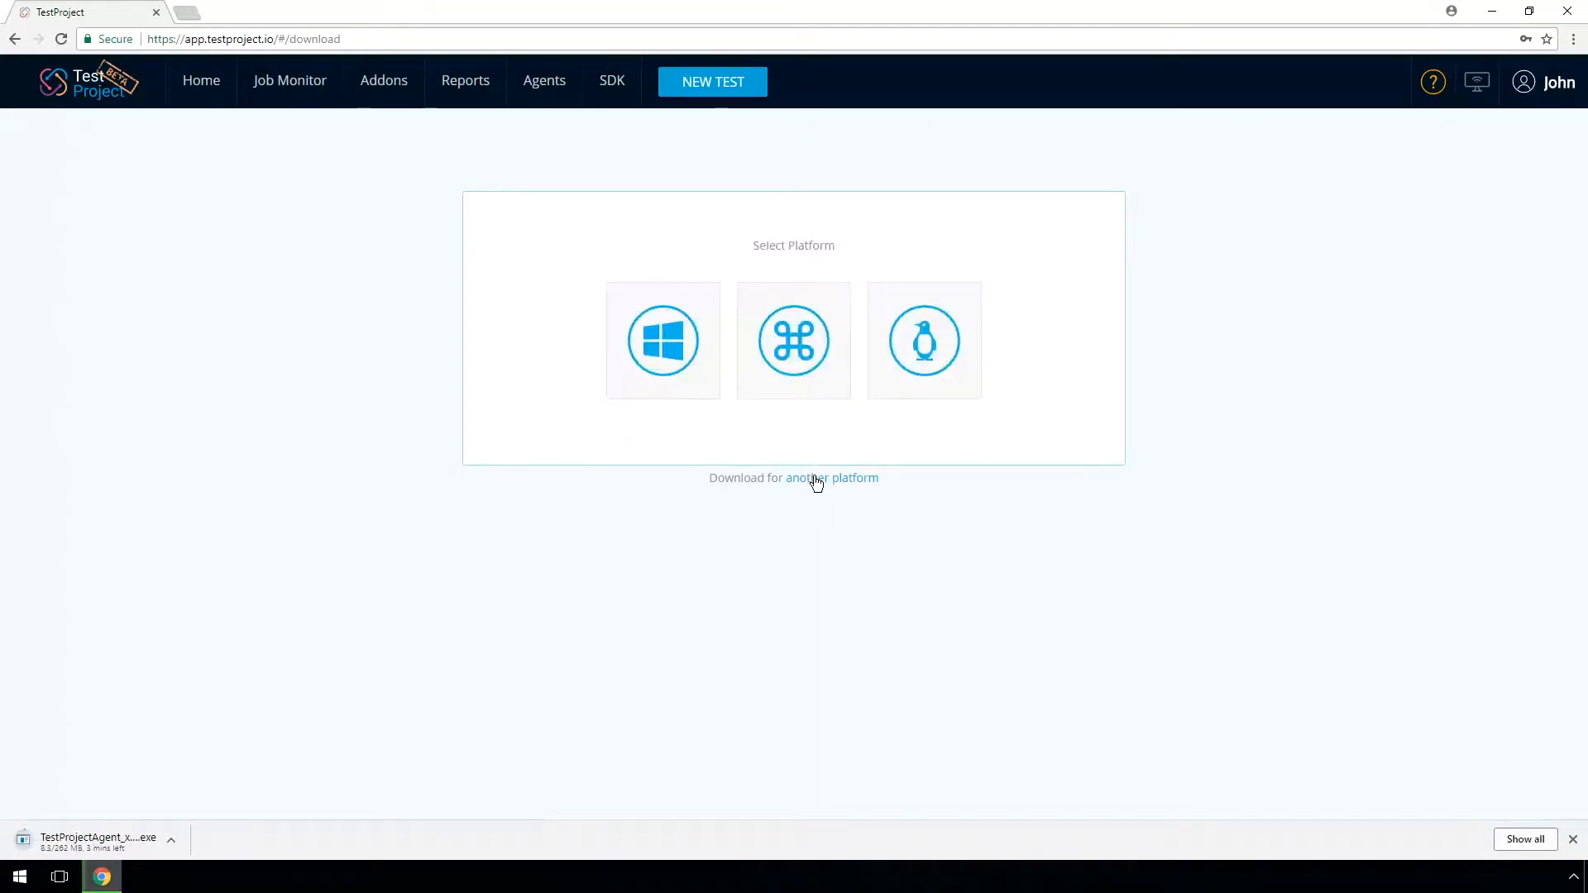
mouse_move(725, 357)
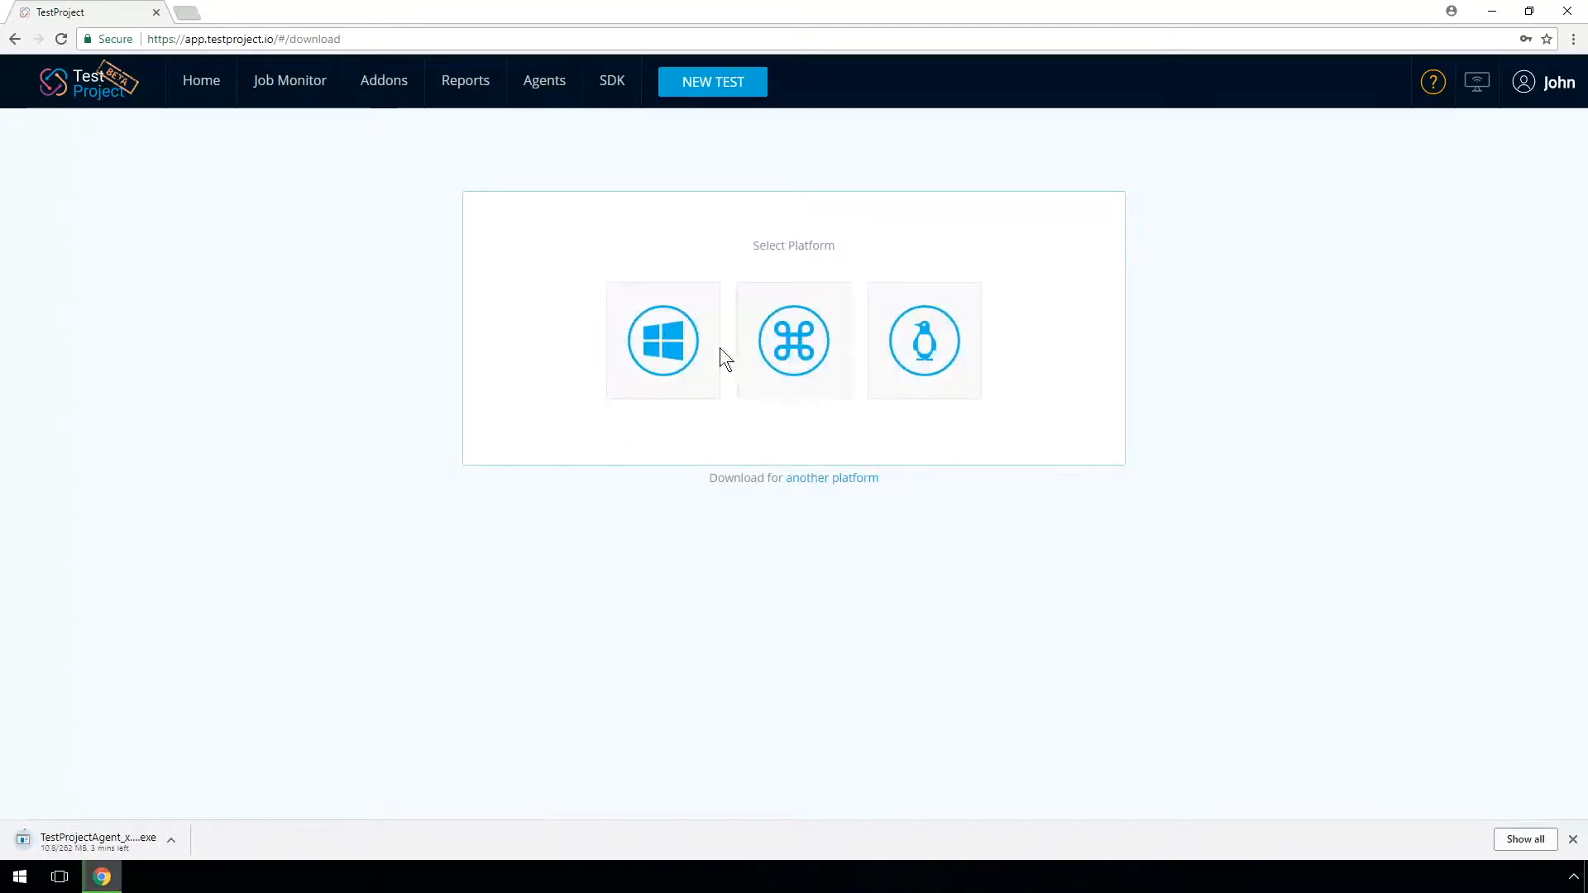
click(662, 339)
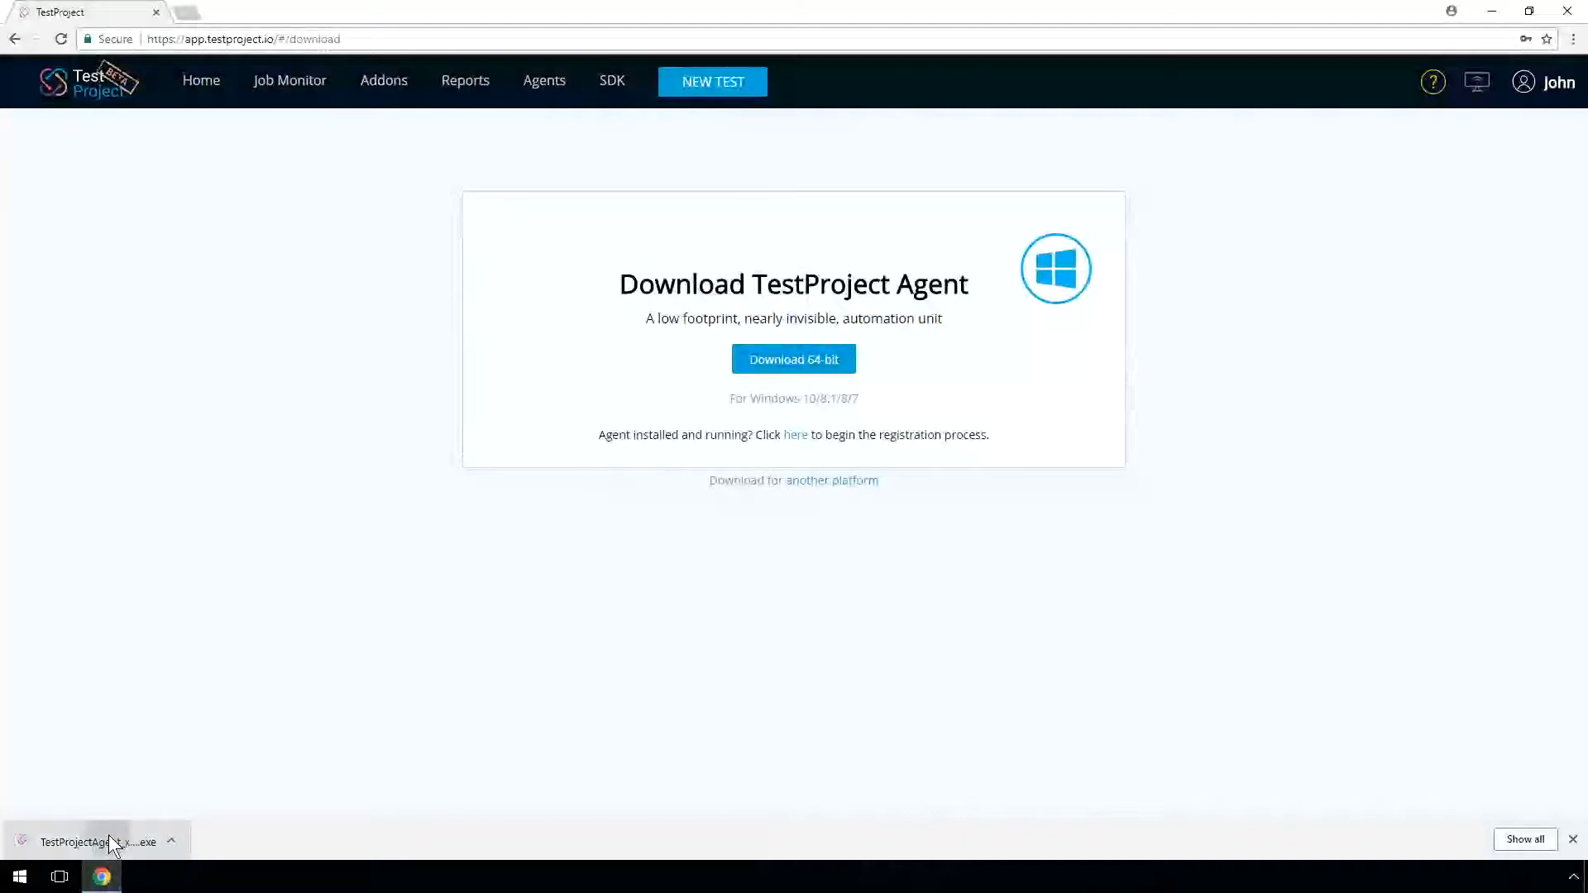
Run the installer with UAC approval, accept the license, keep the default folder, and finish with Start Agent checked
click(71, 842)
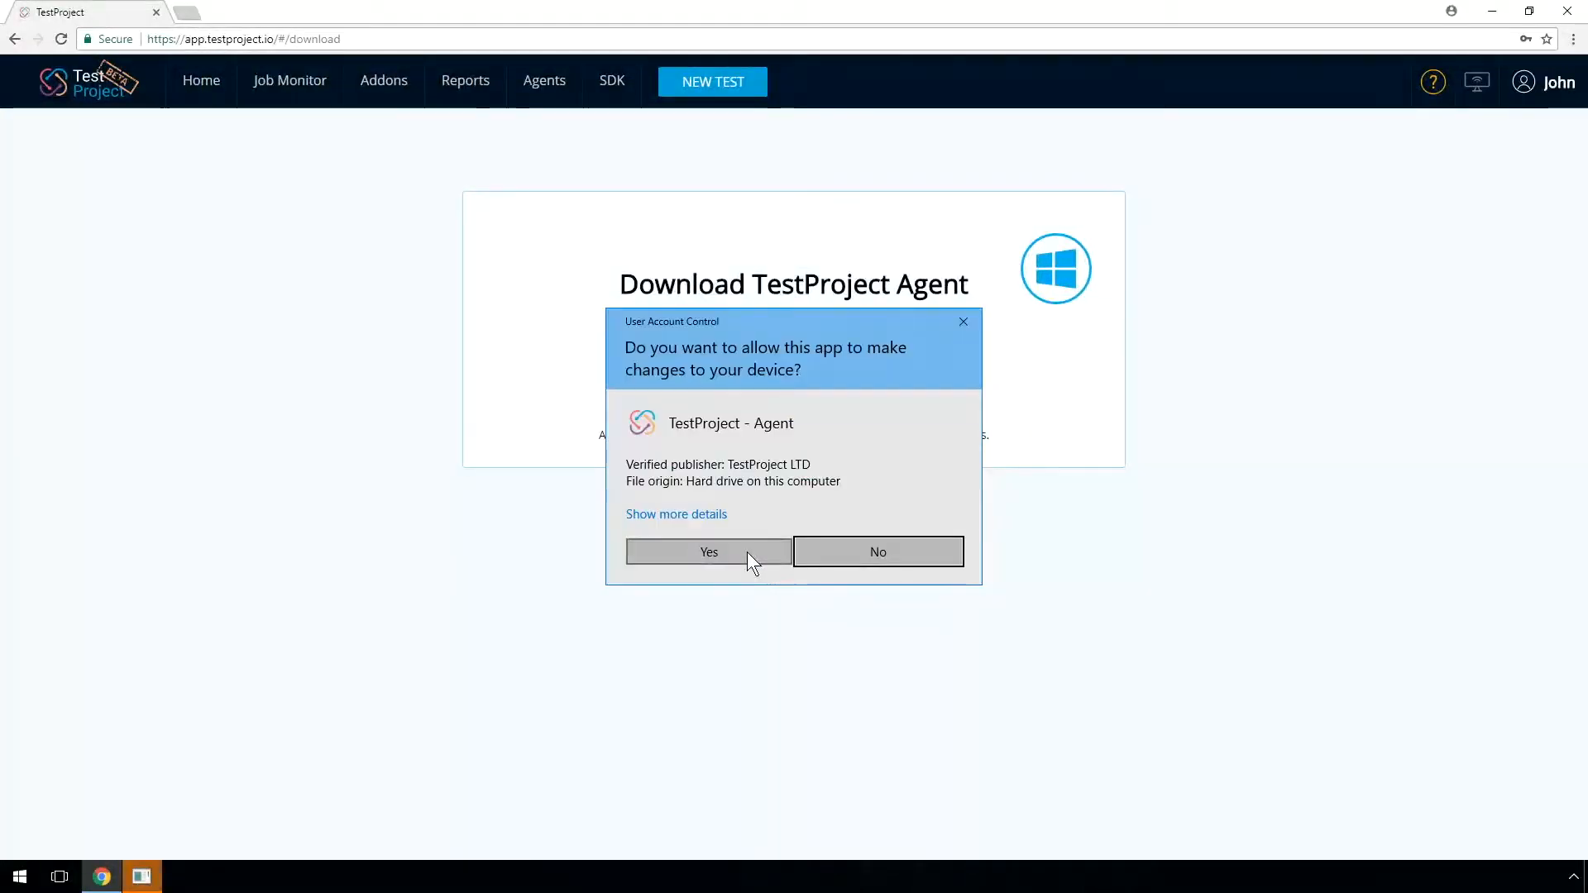
click(706, 551)
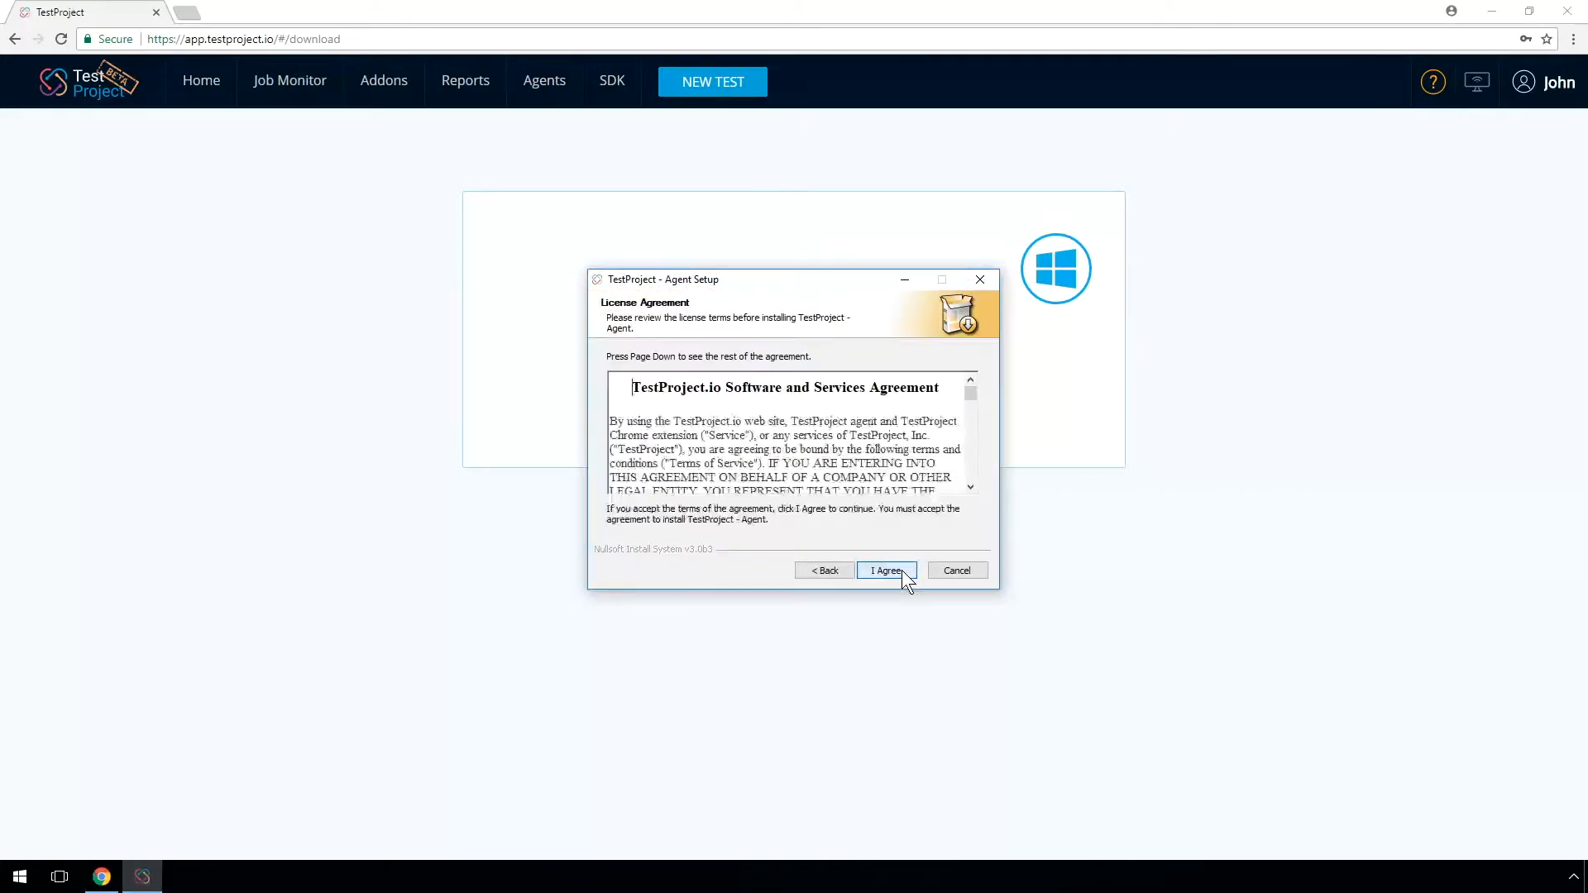
click(885, 570)
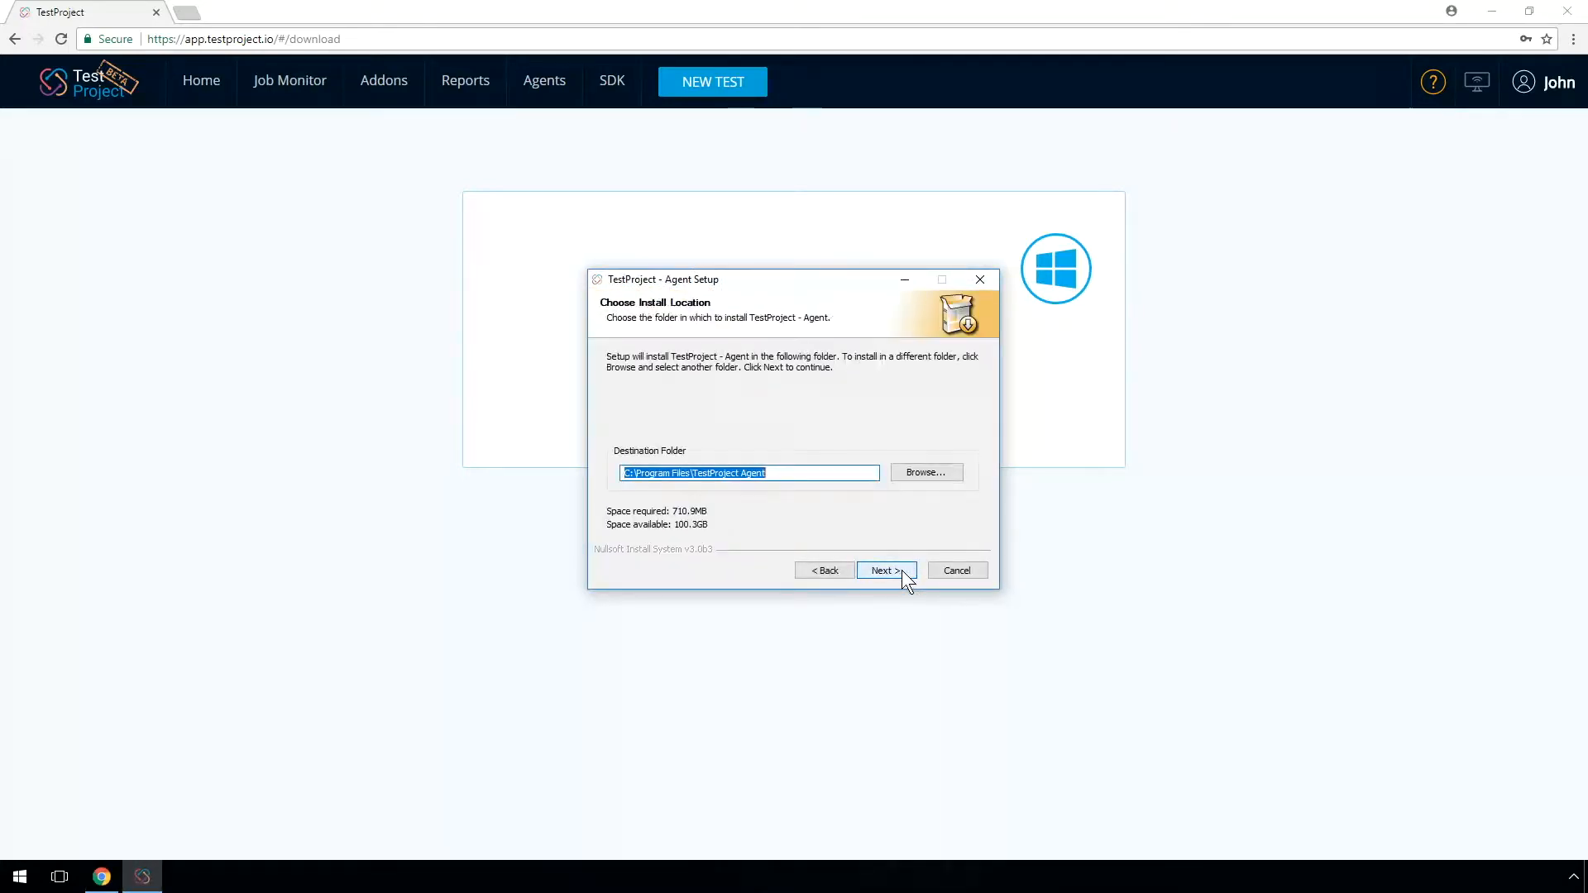
click(885, 571)
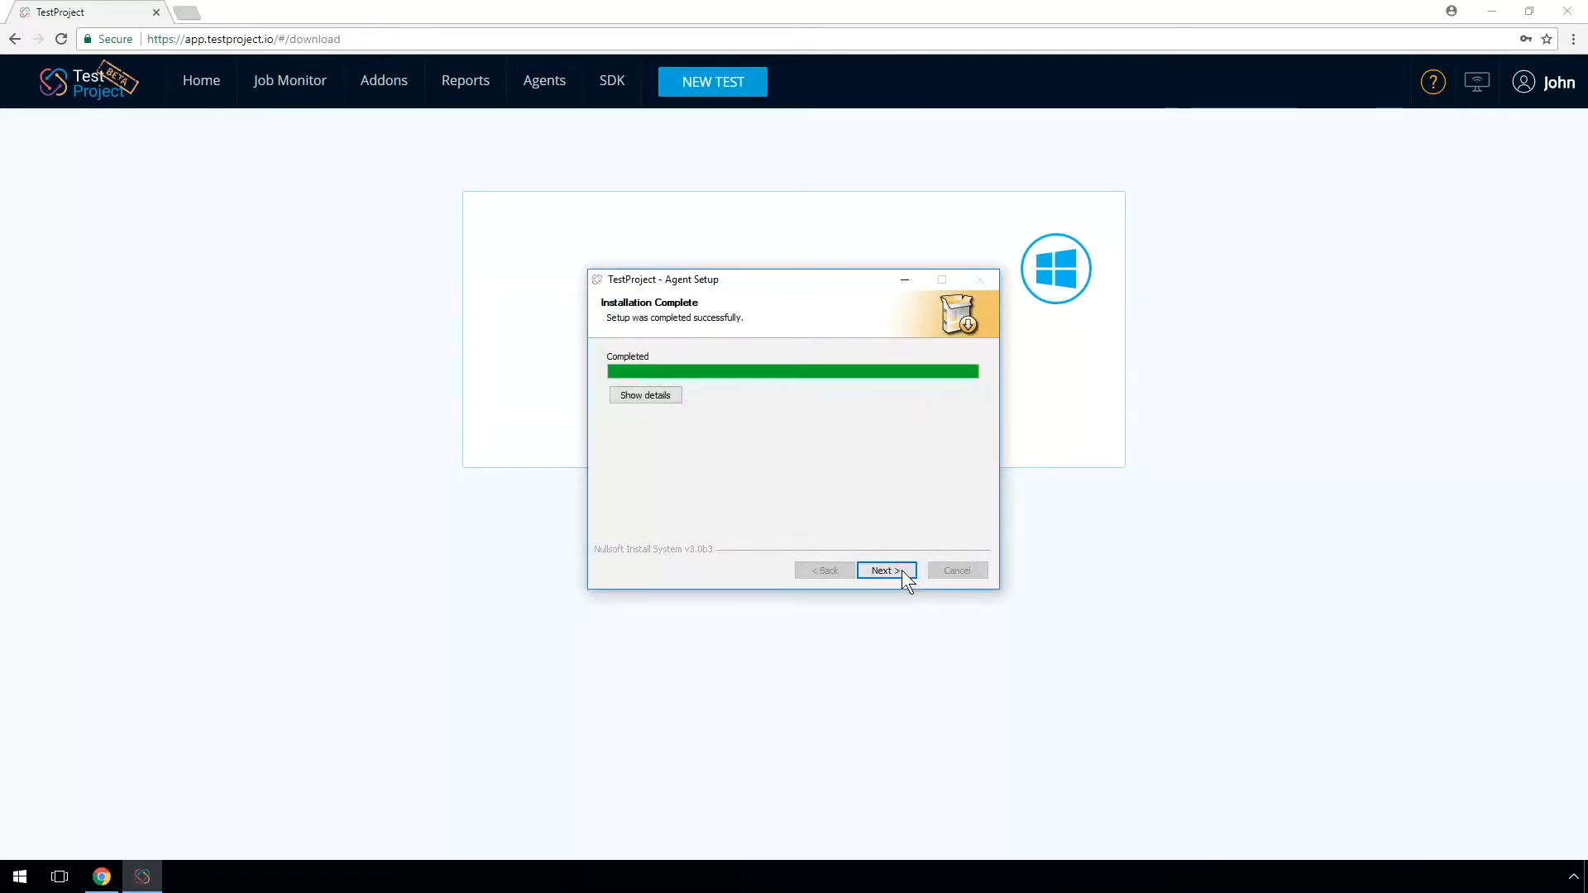
click(883, 571)
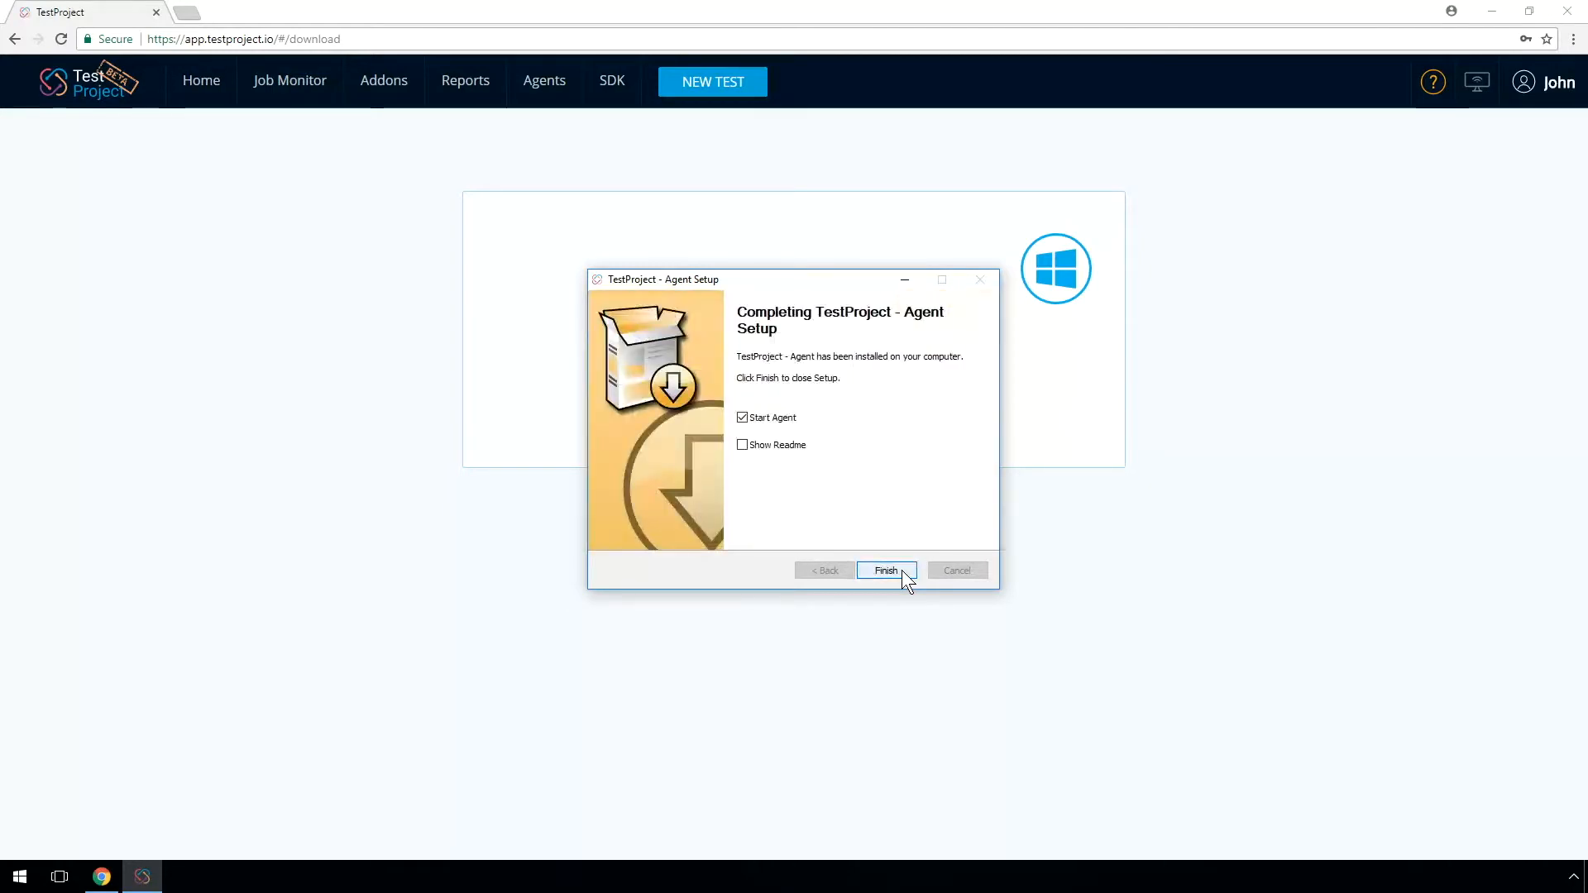
click(885, 570)
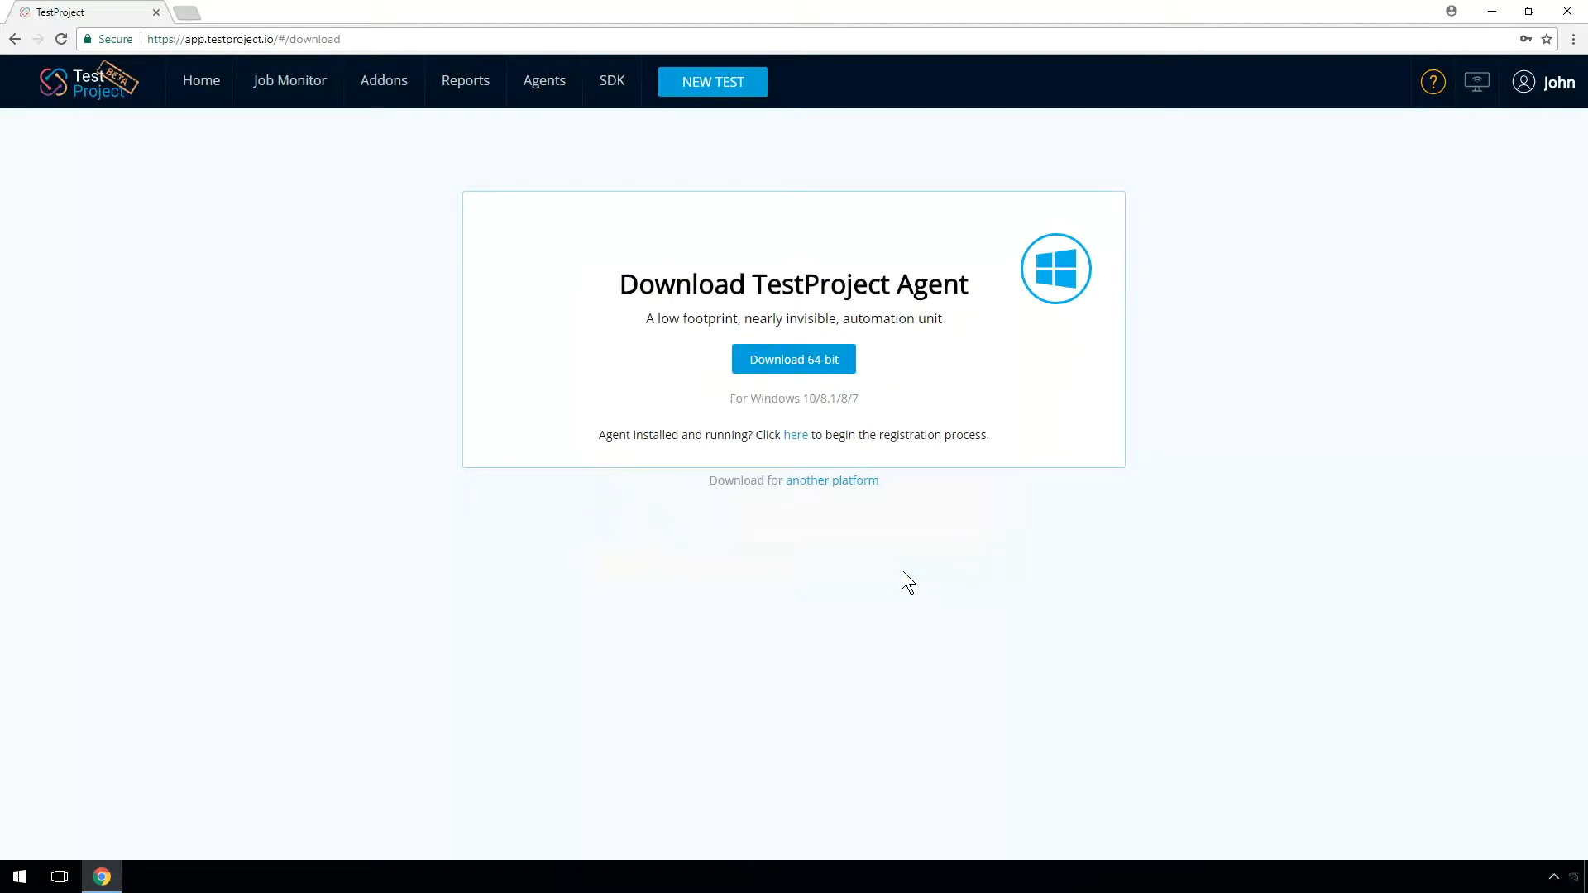
mouse_move(1435, 783)
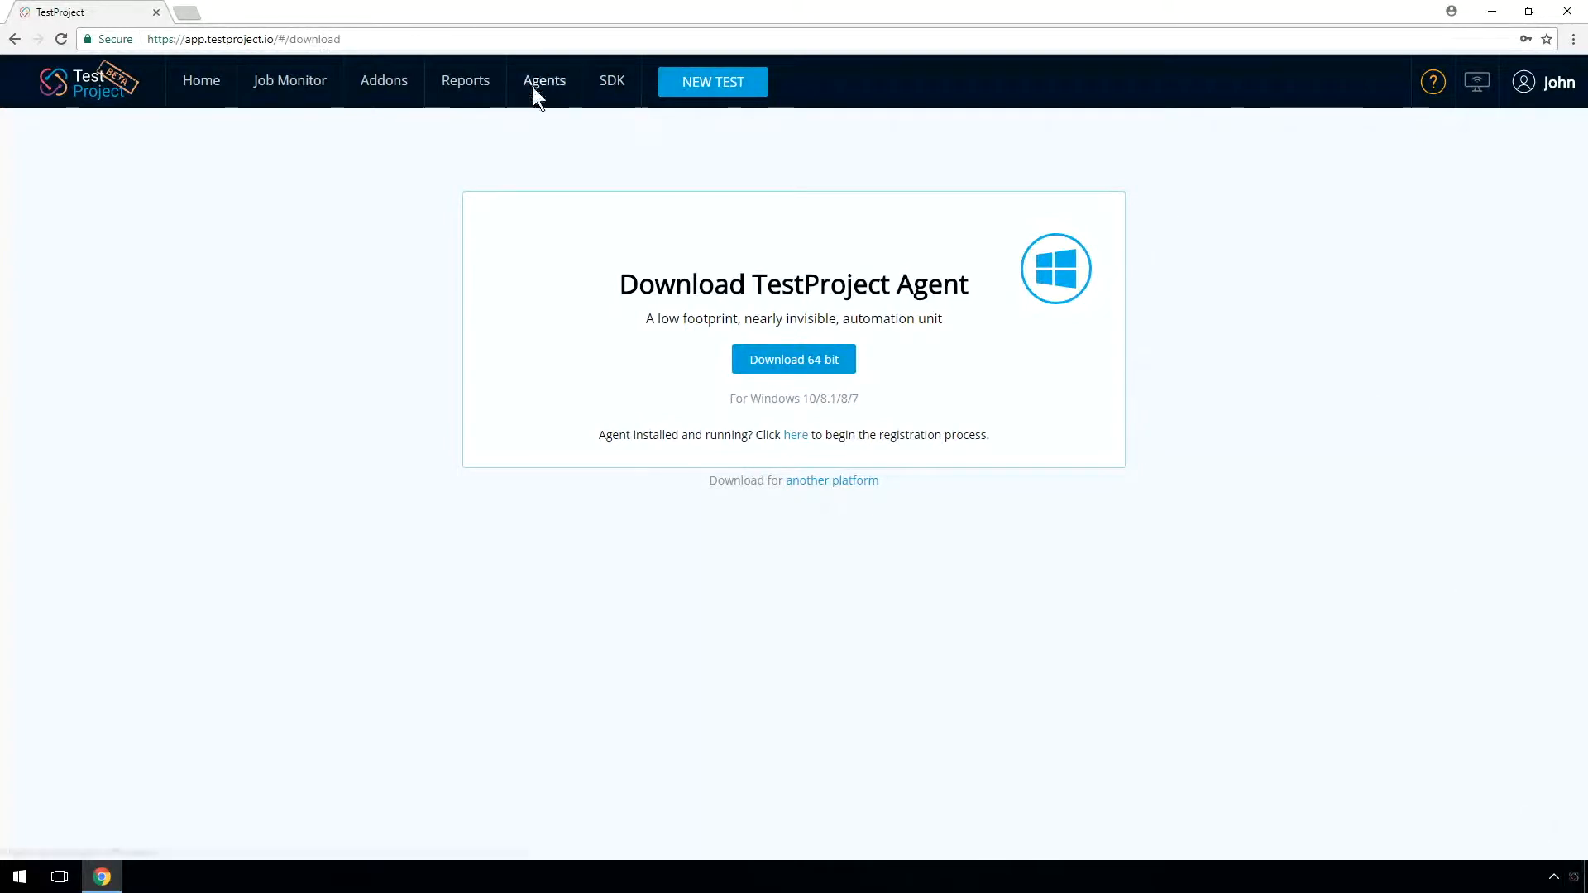
Register a new local agent with the alias 'John's Agent' and send it off for registration
click(545, 81)
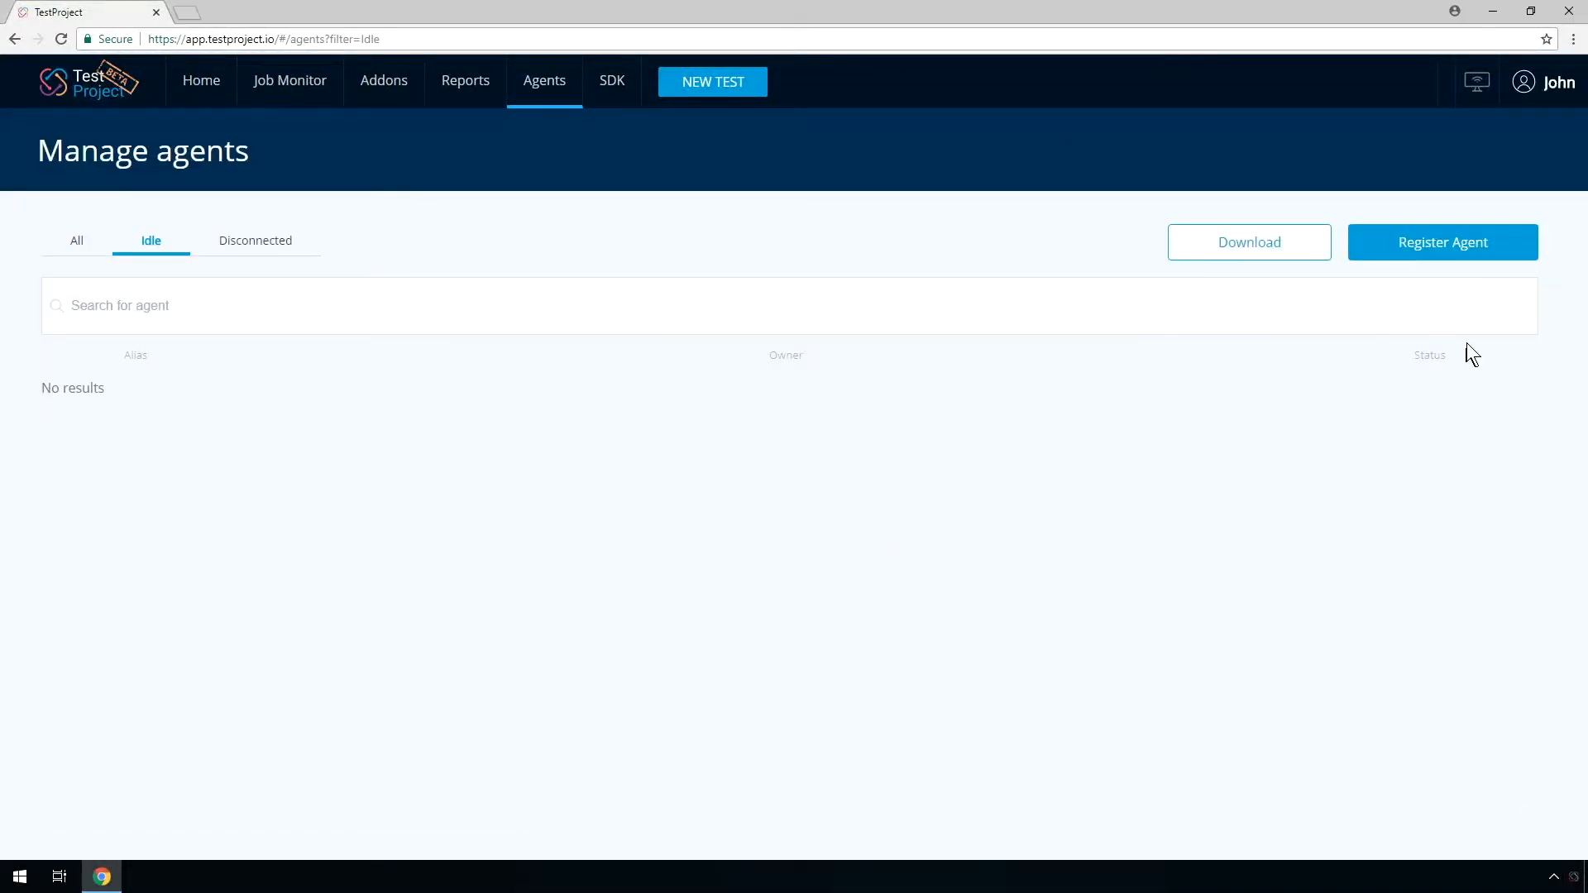
click(1441, 241)
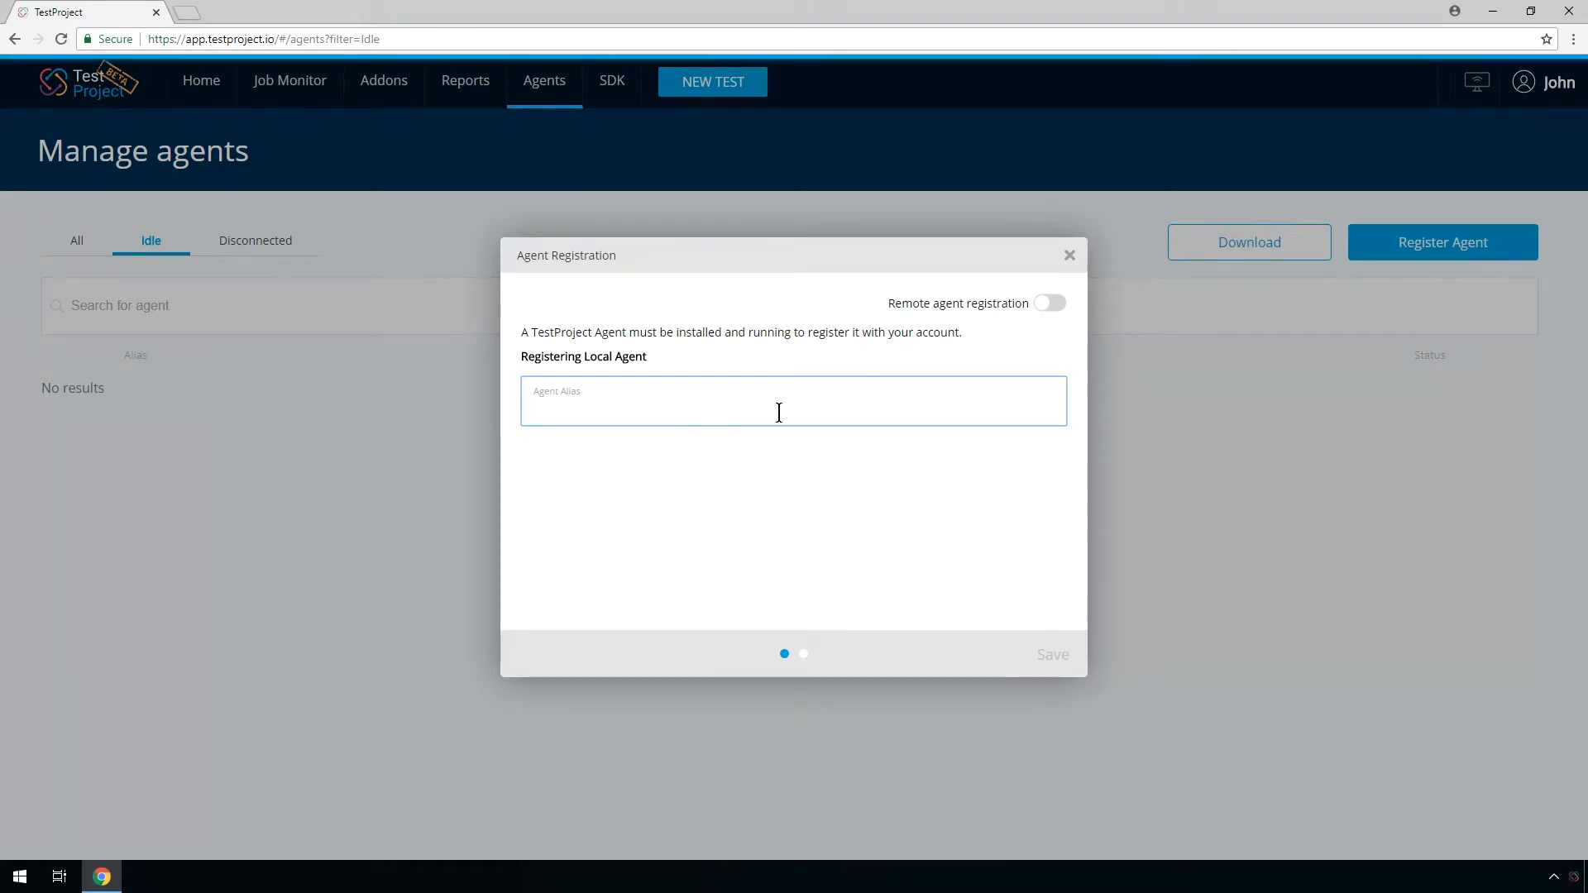
text(John's Agent)
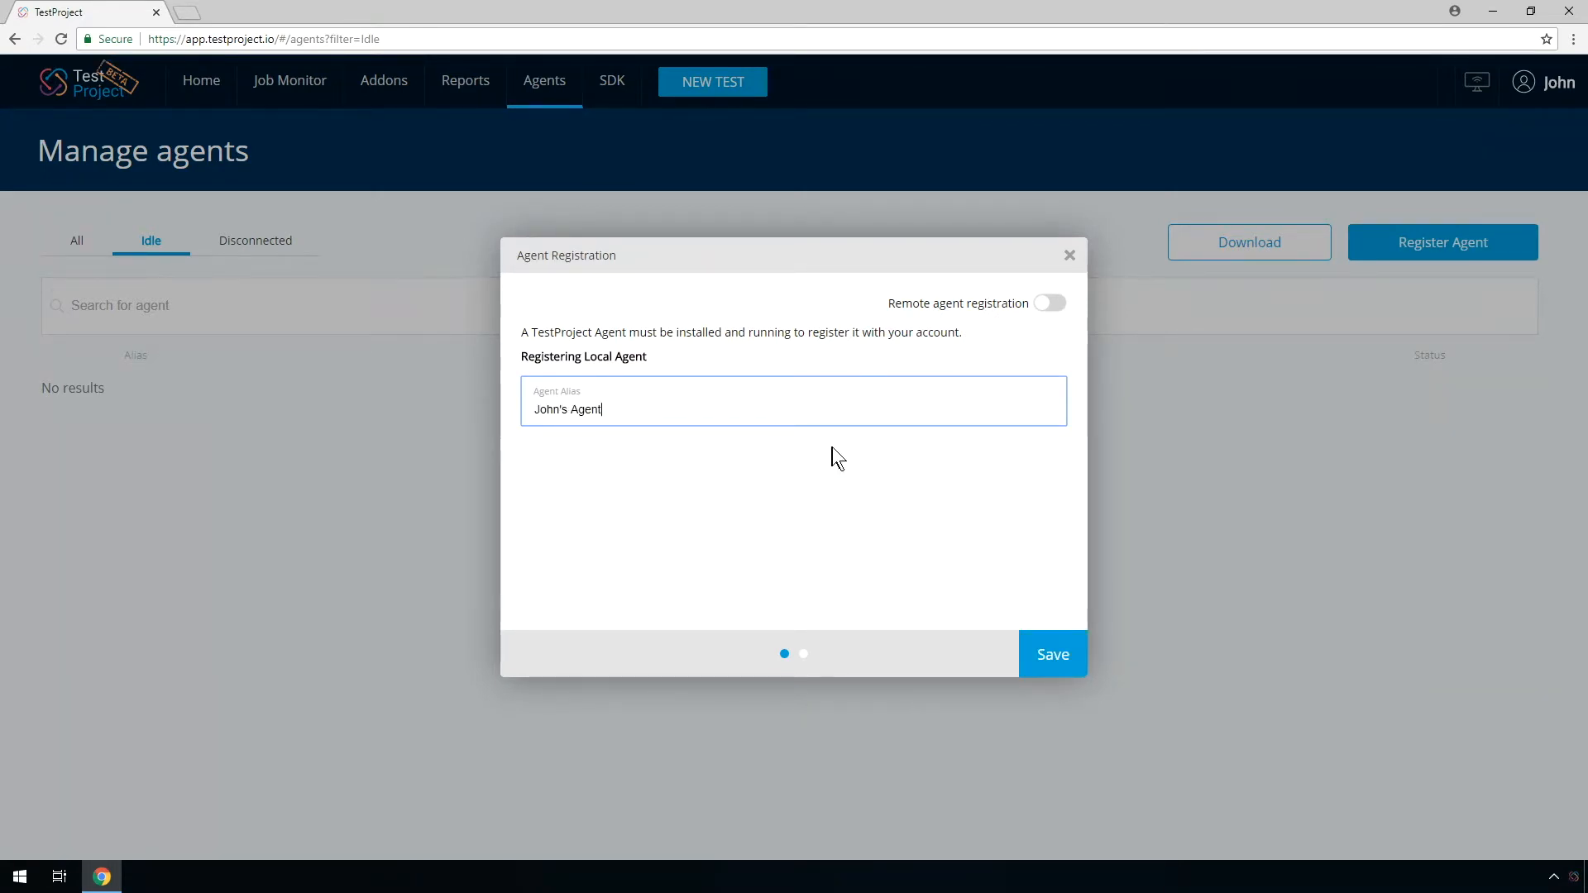
click(1052, 653)
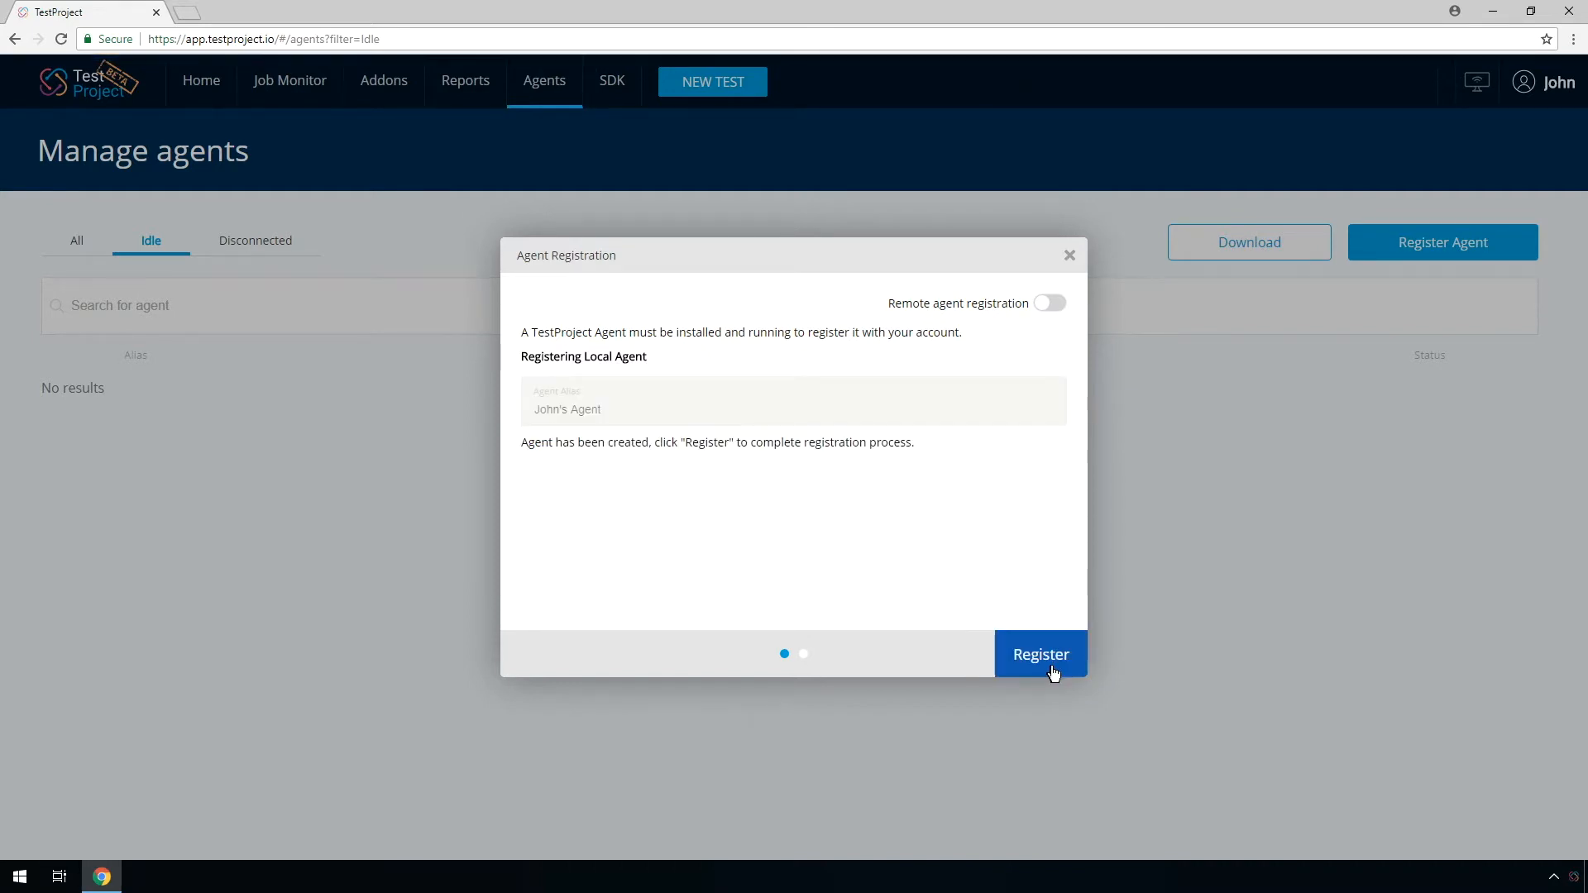
click(1040, 653)
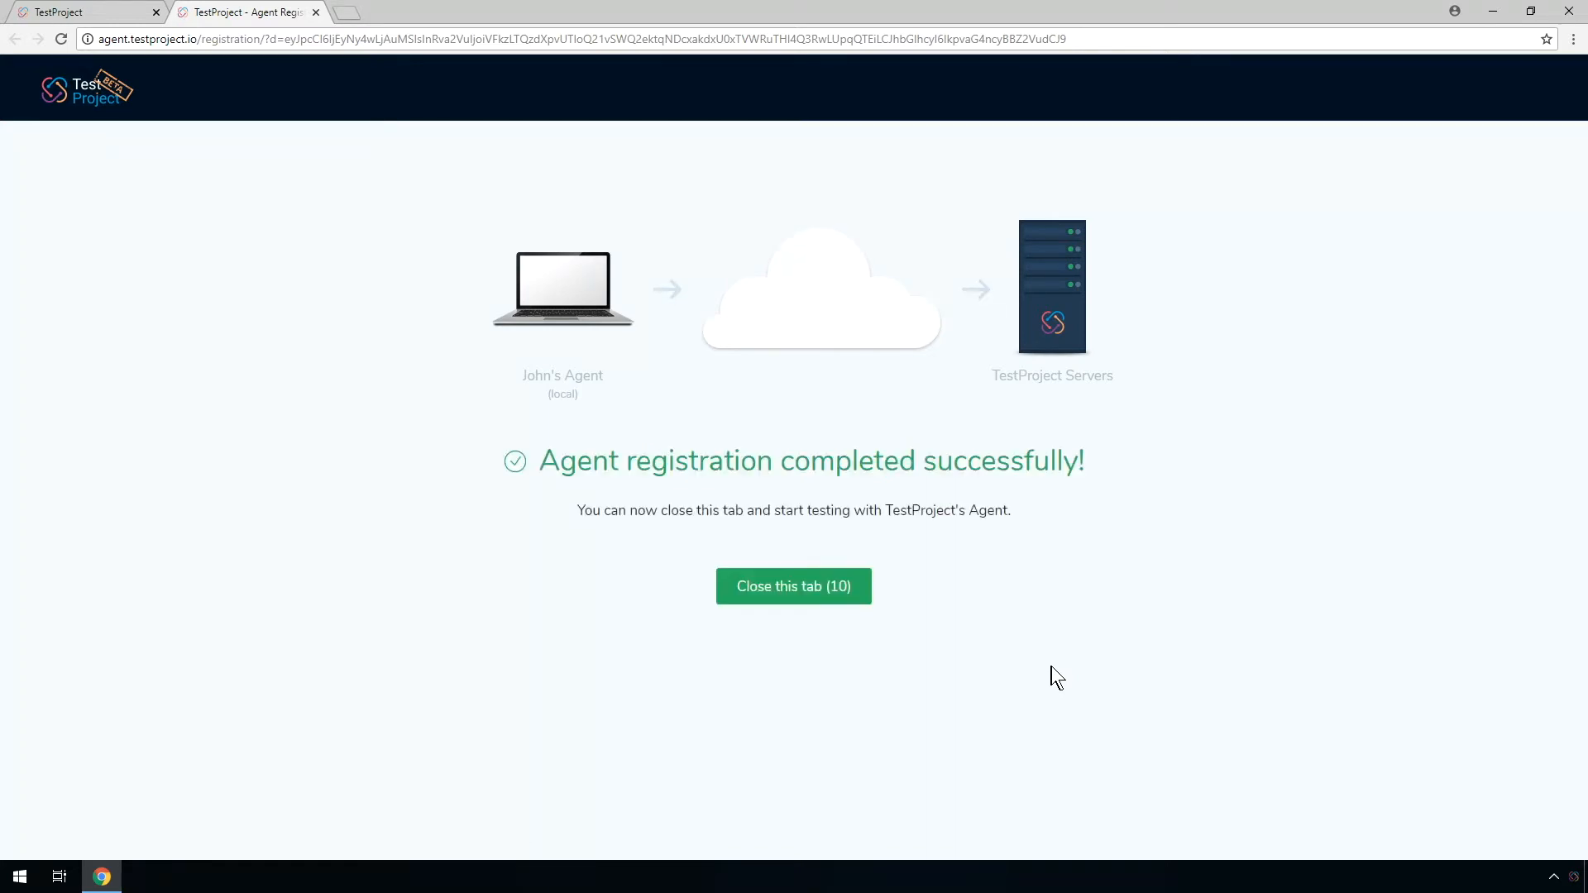
Close the registration-success tab to return to agent management with registration still in progress
click(793, 586)
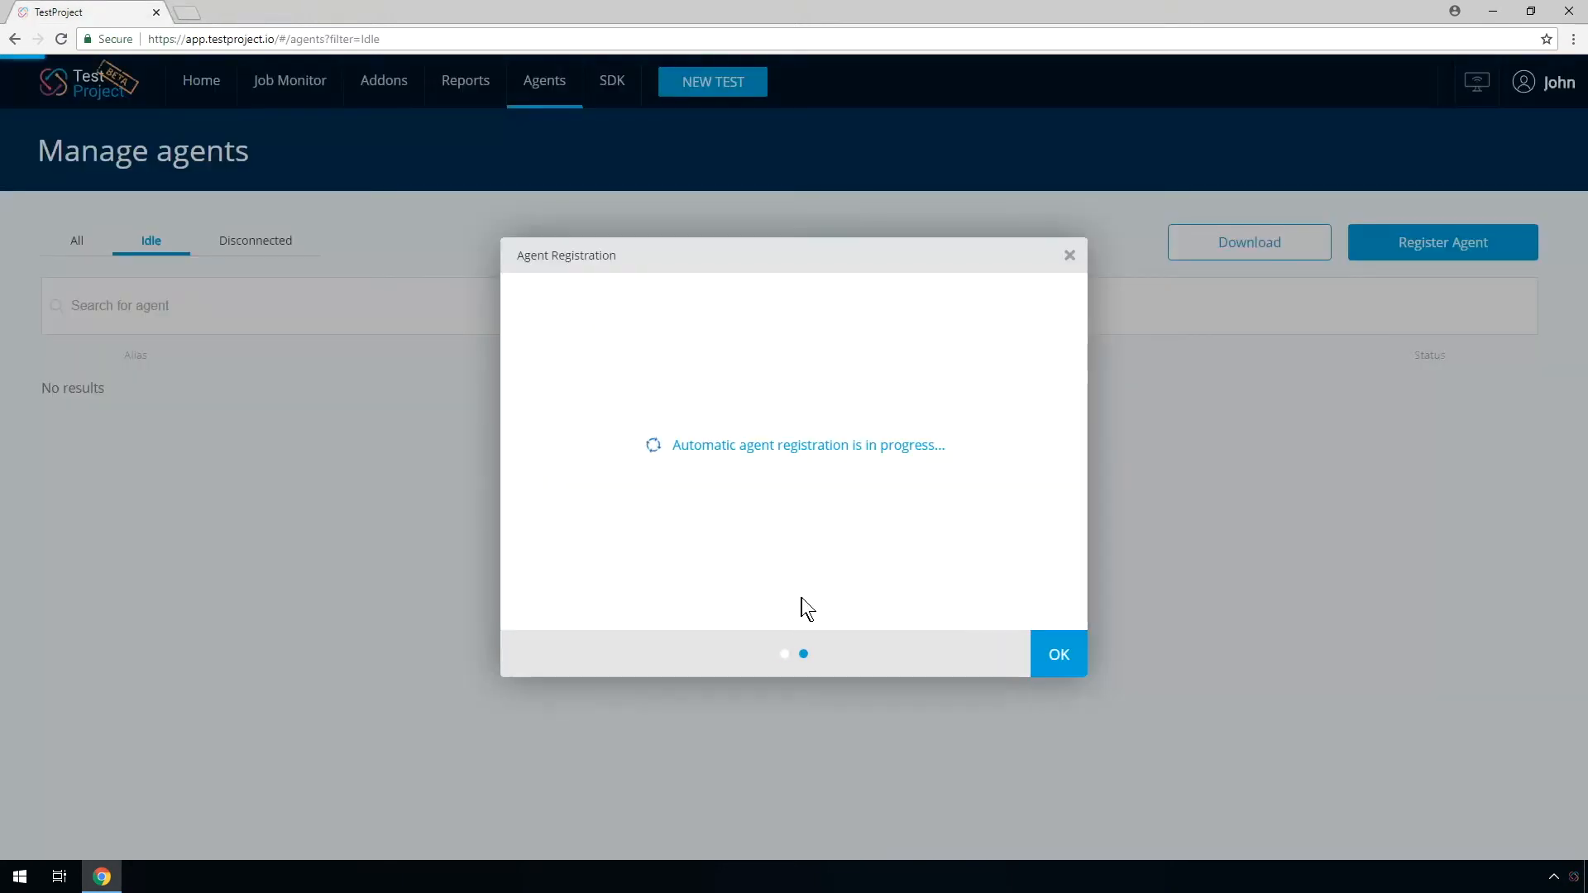